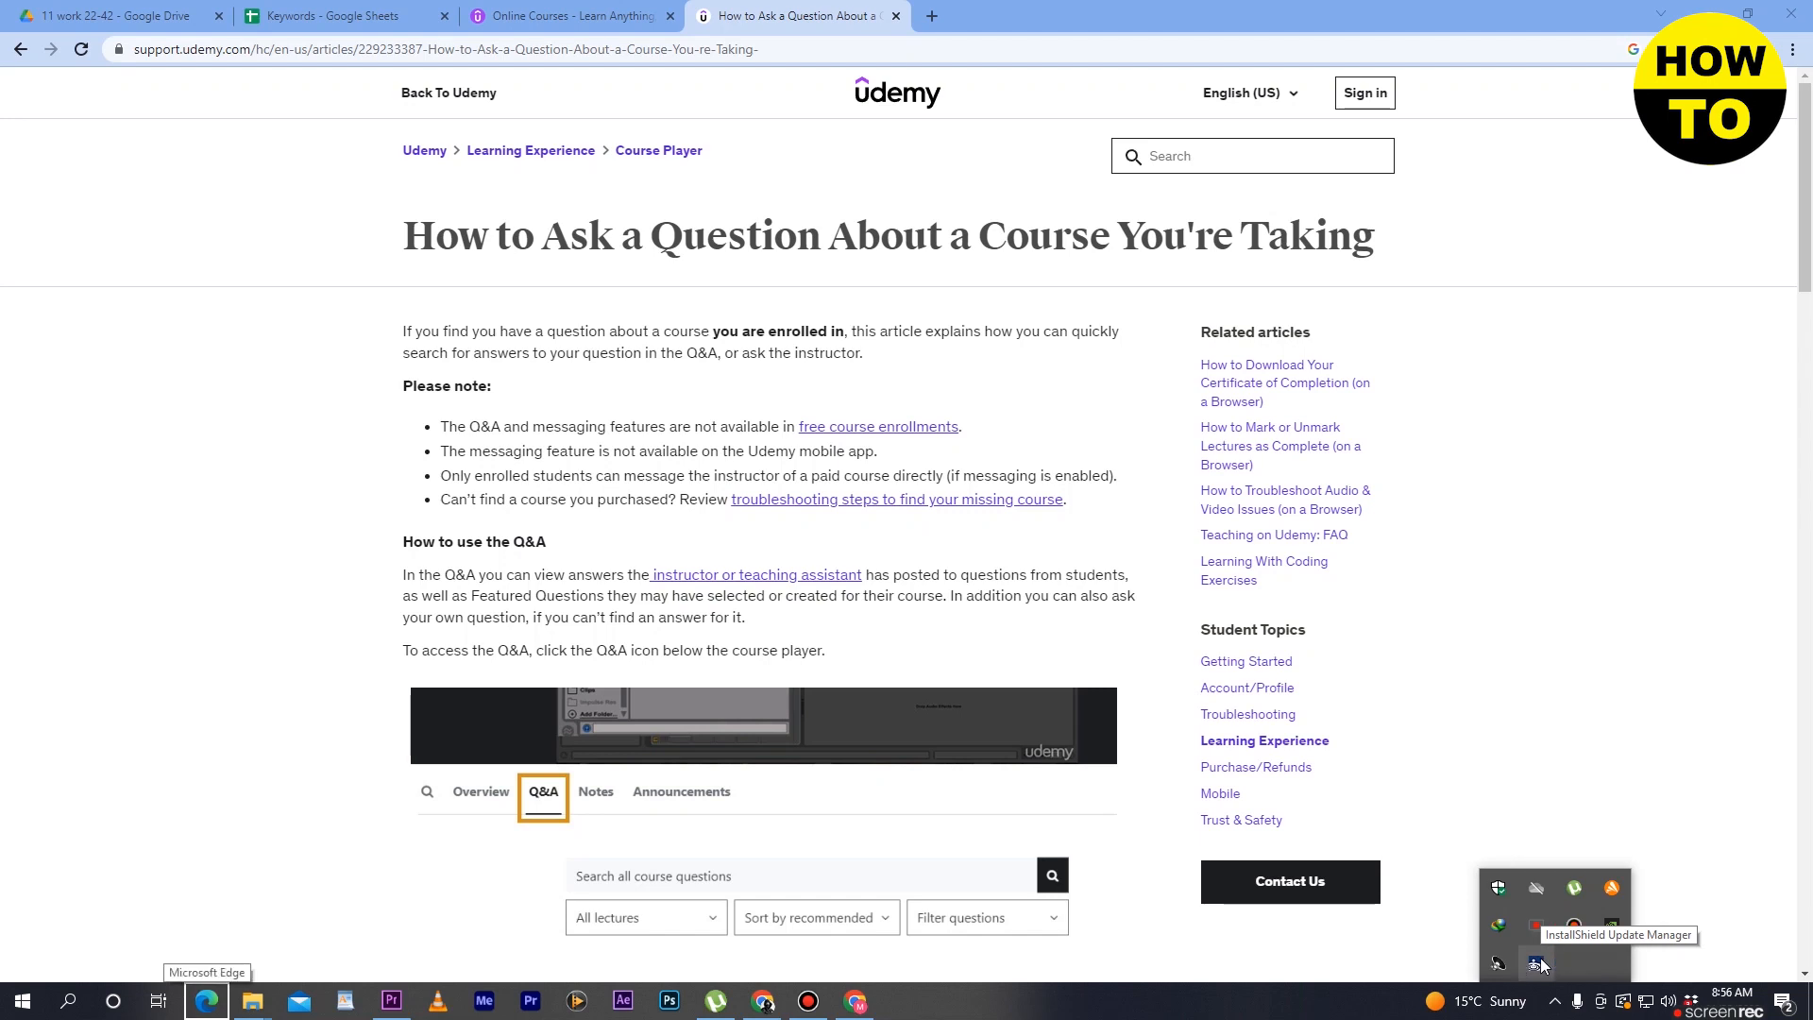
pyautogui.moveTo(1546, 921)
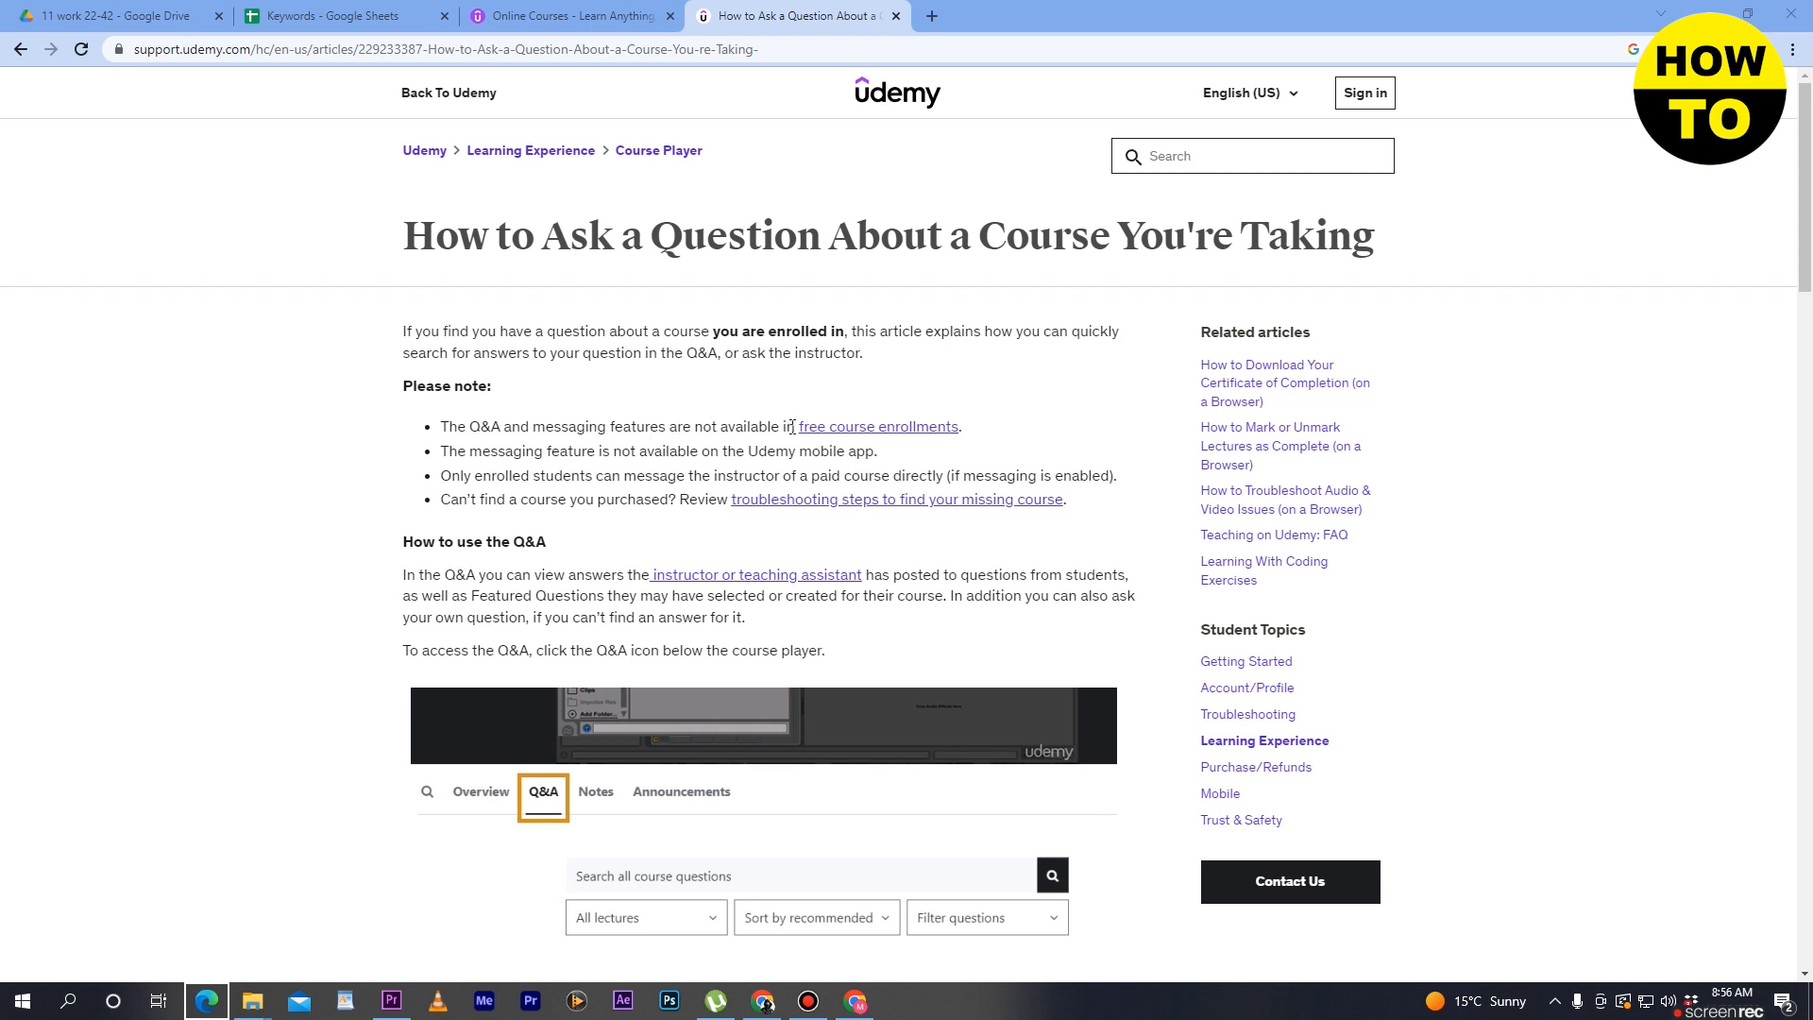
pyautogui.moveTo(990, 425)
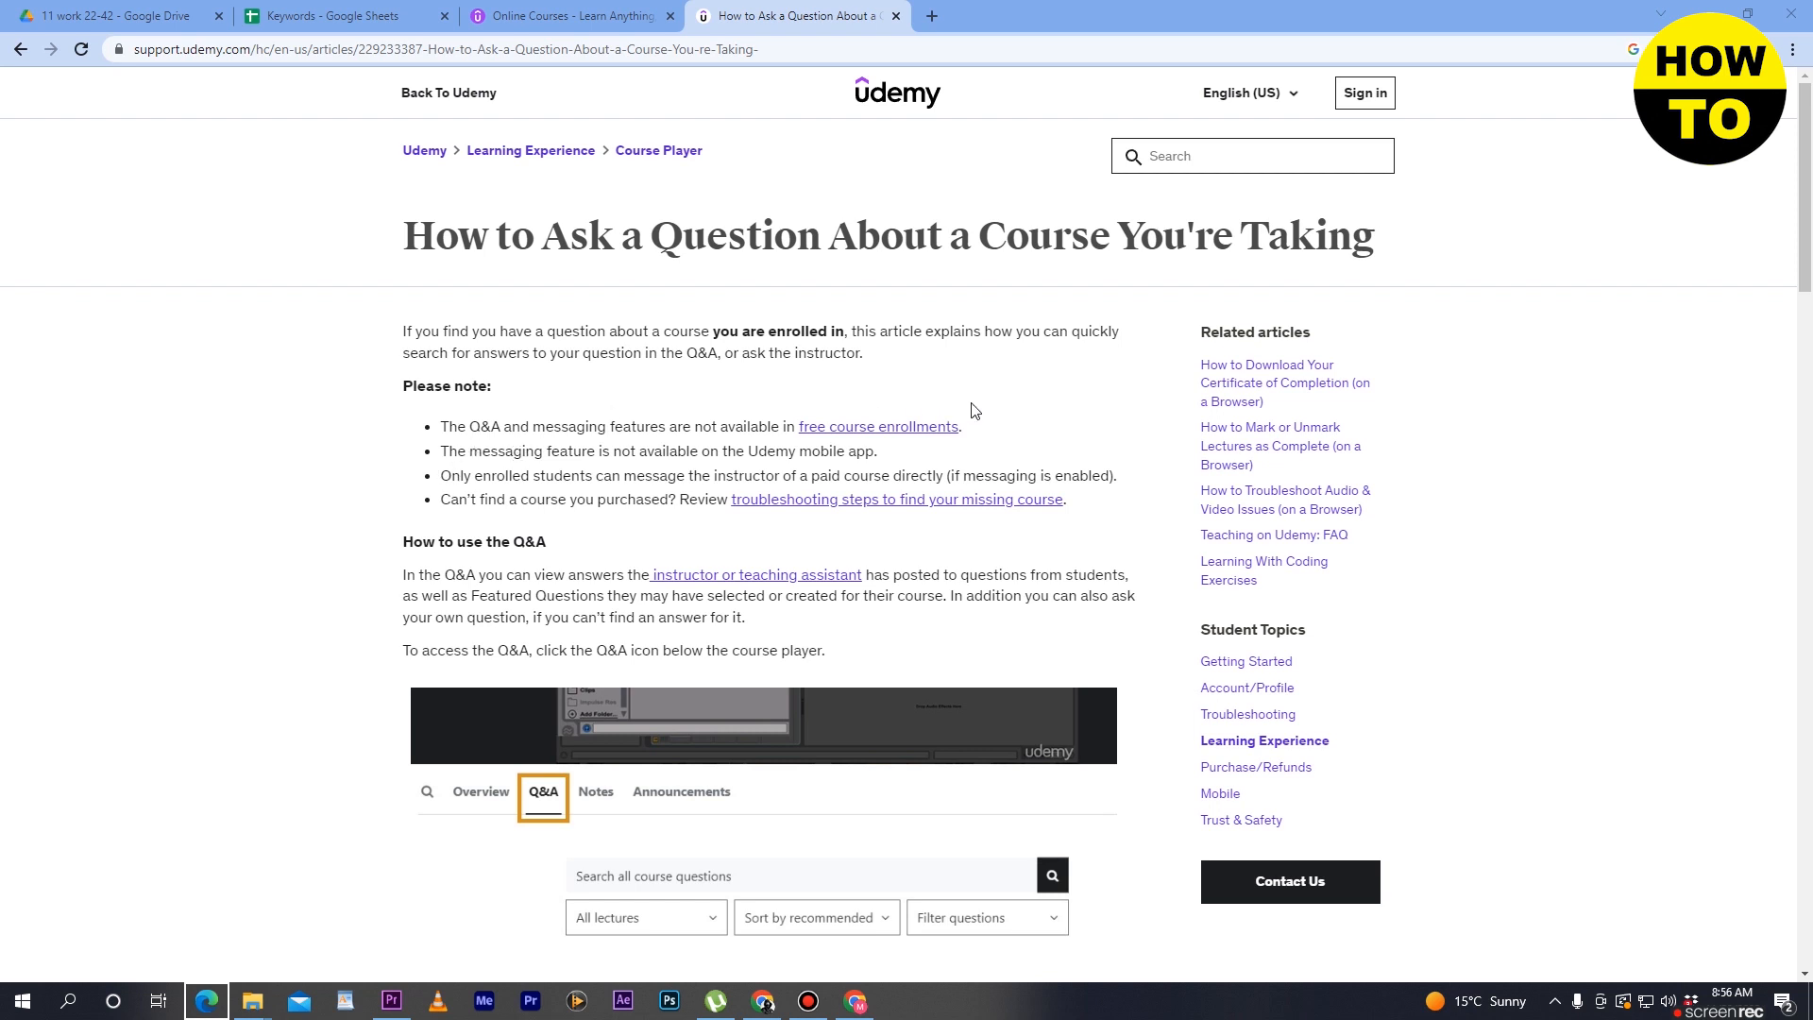
pyautogui.moveTo(480, 522)
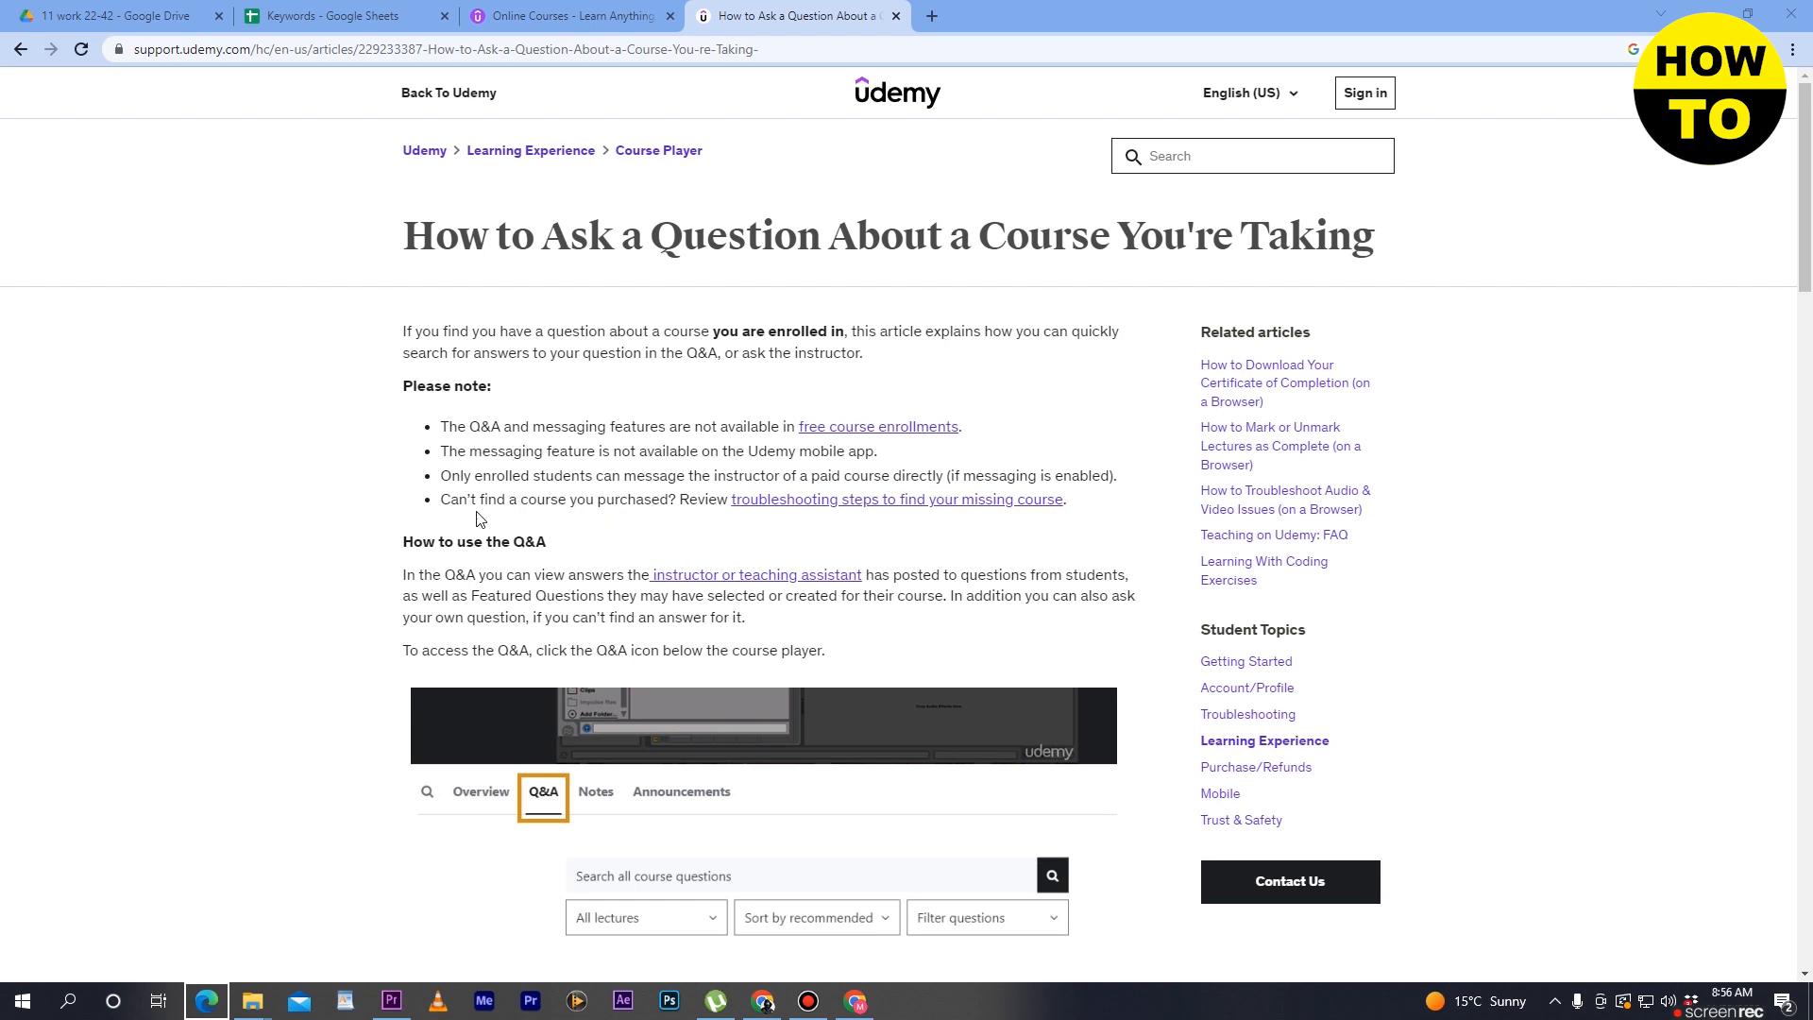
pyautogui.moveTo(538, 507)
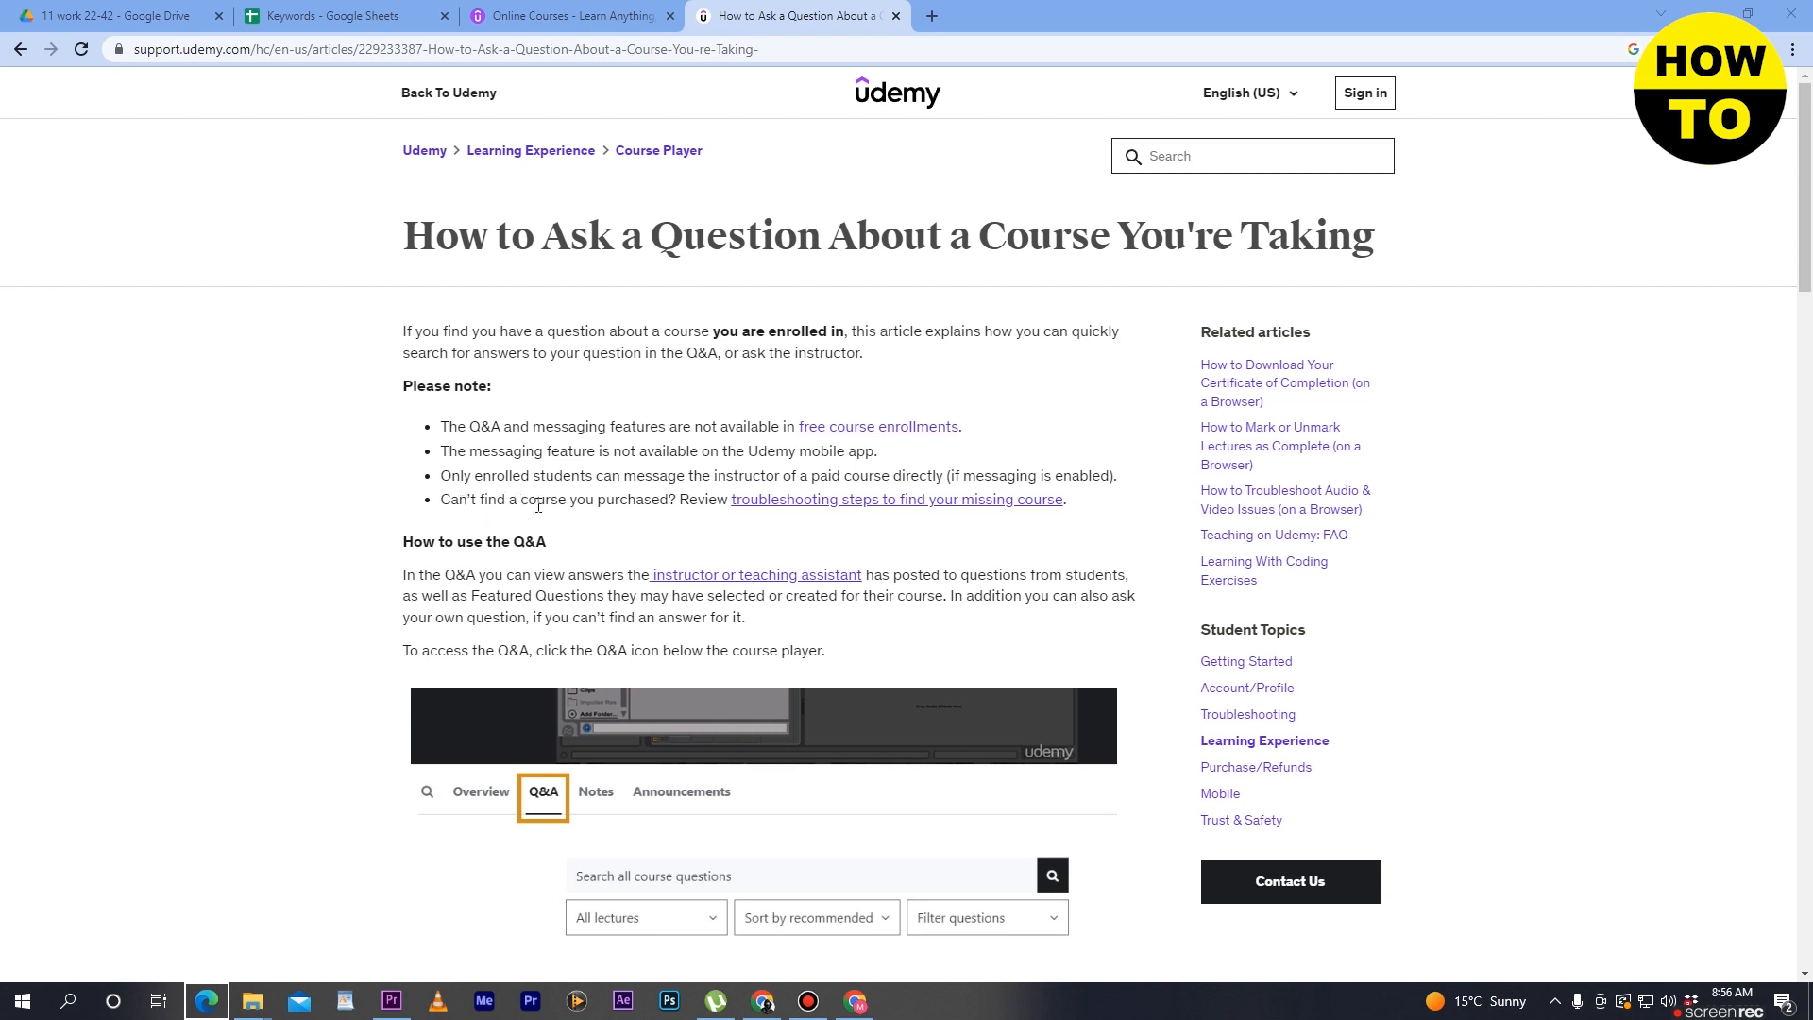
pyautogui.moveTo(406, 547)
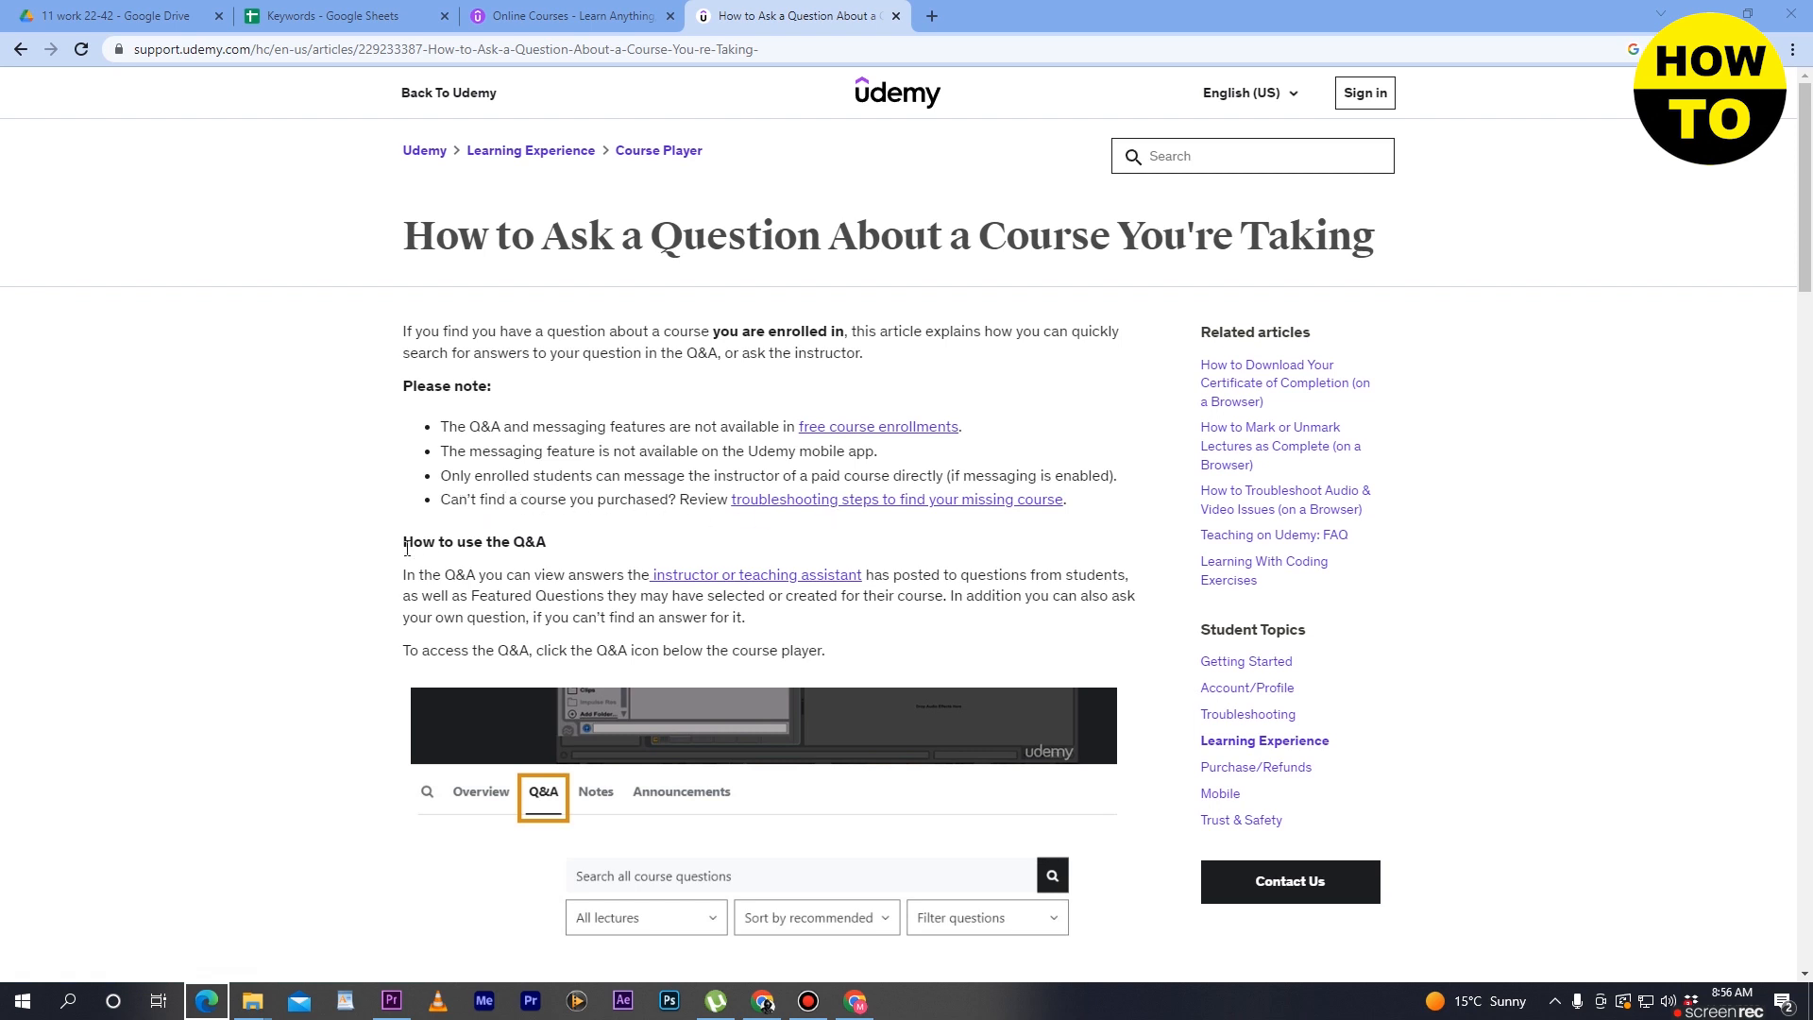
pyautogui.moveTo(404, 589)
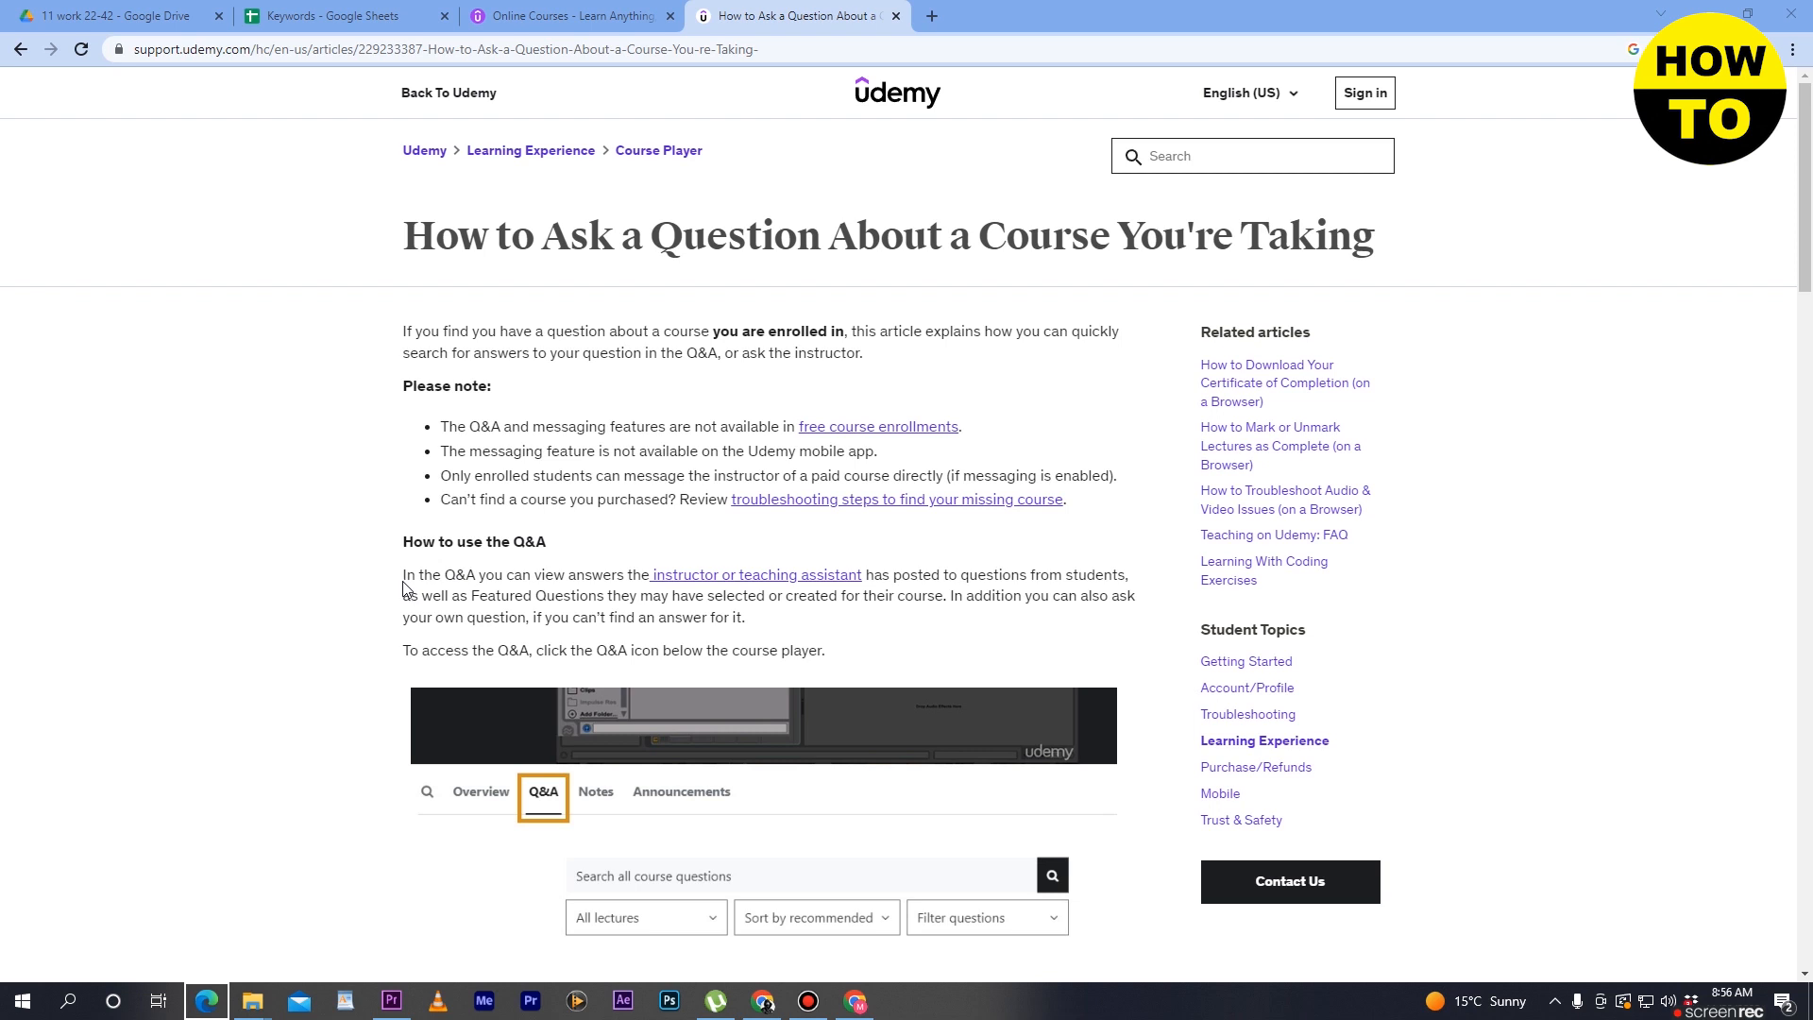
pyautogui.moveTo(613, 579)
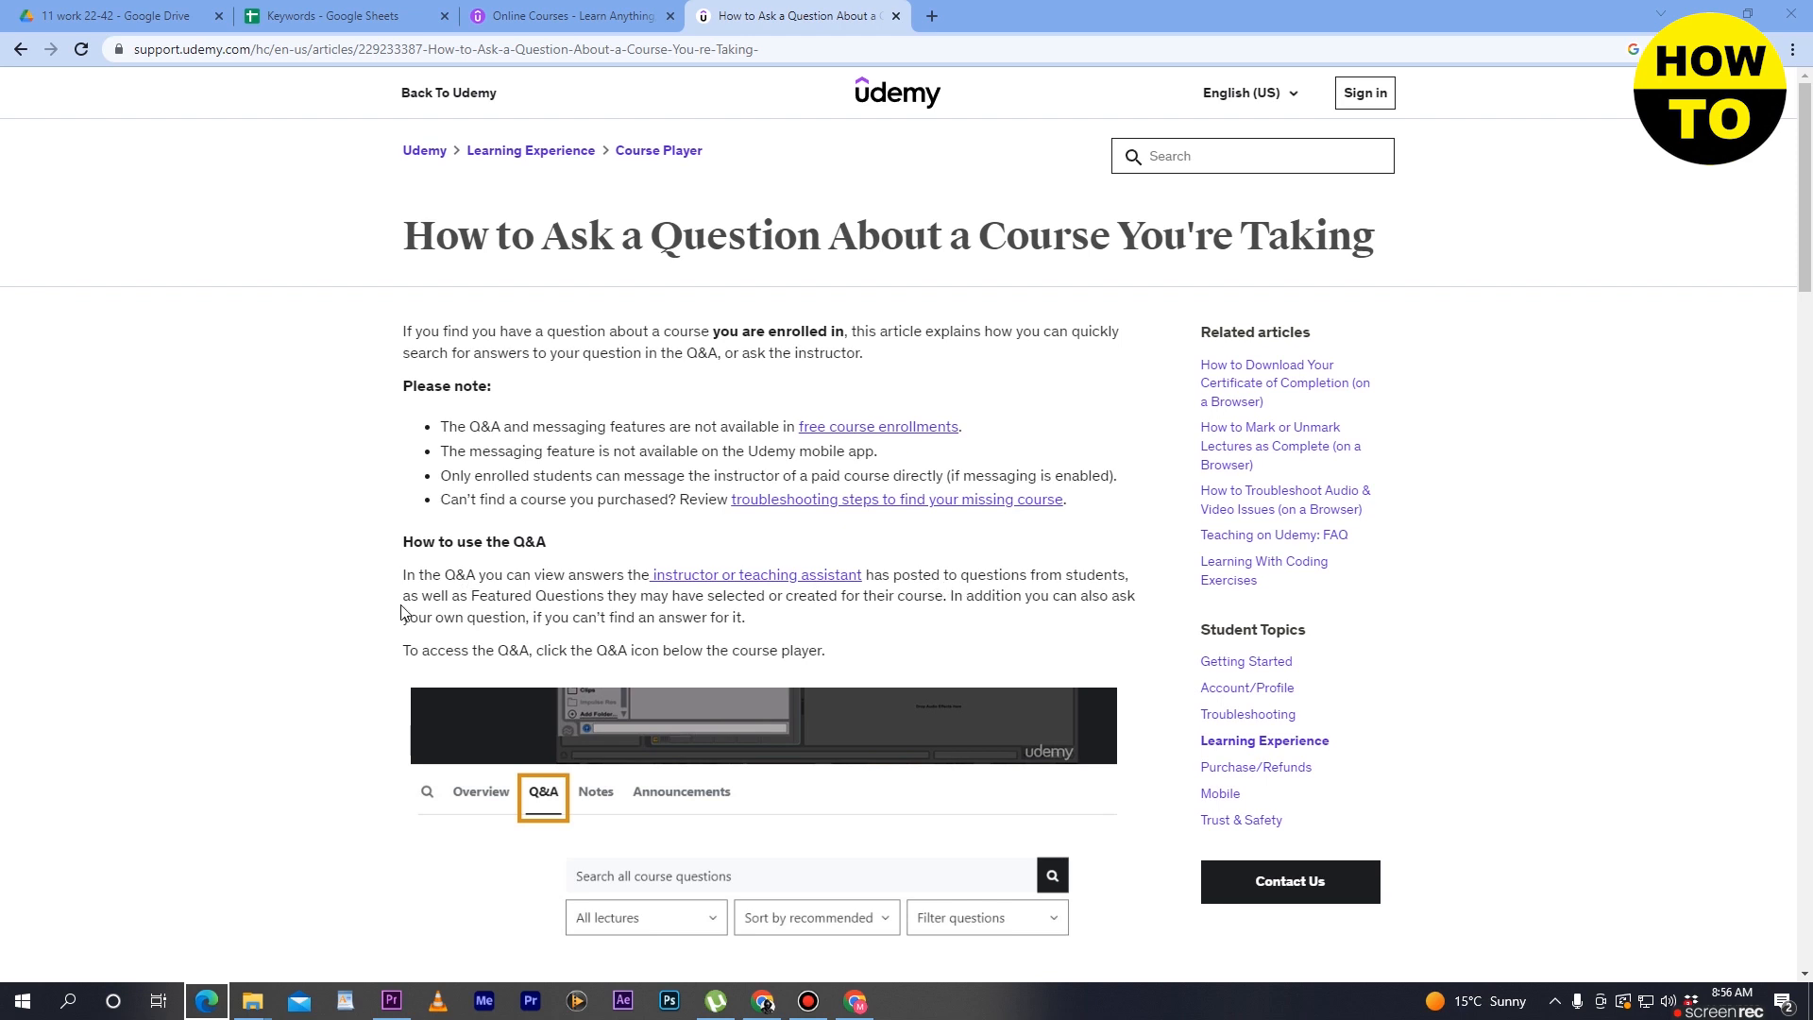
pyautogui.moveTo(625, 617)
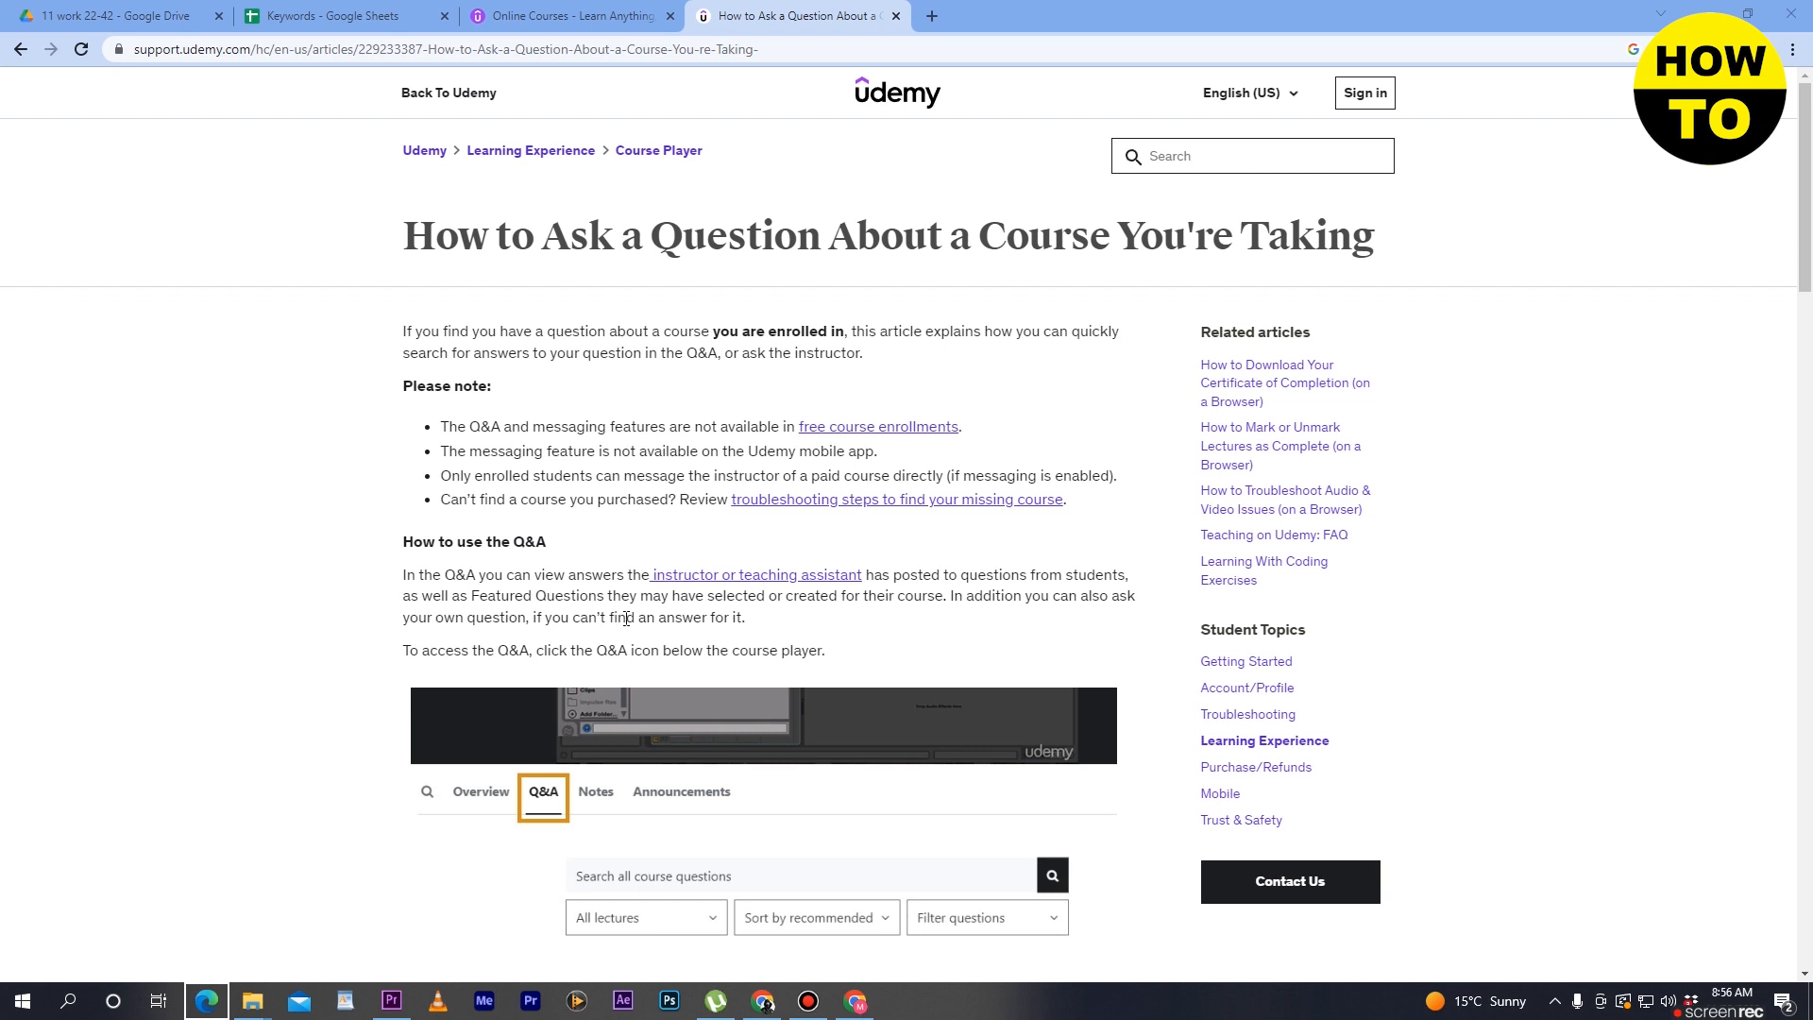
pyautogui.moveTo(893, 604)
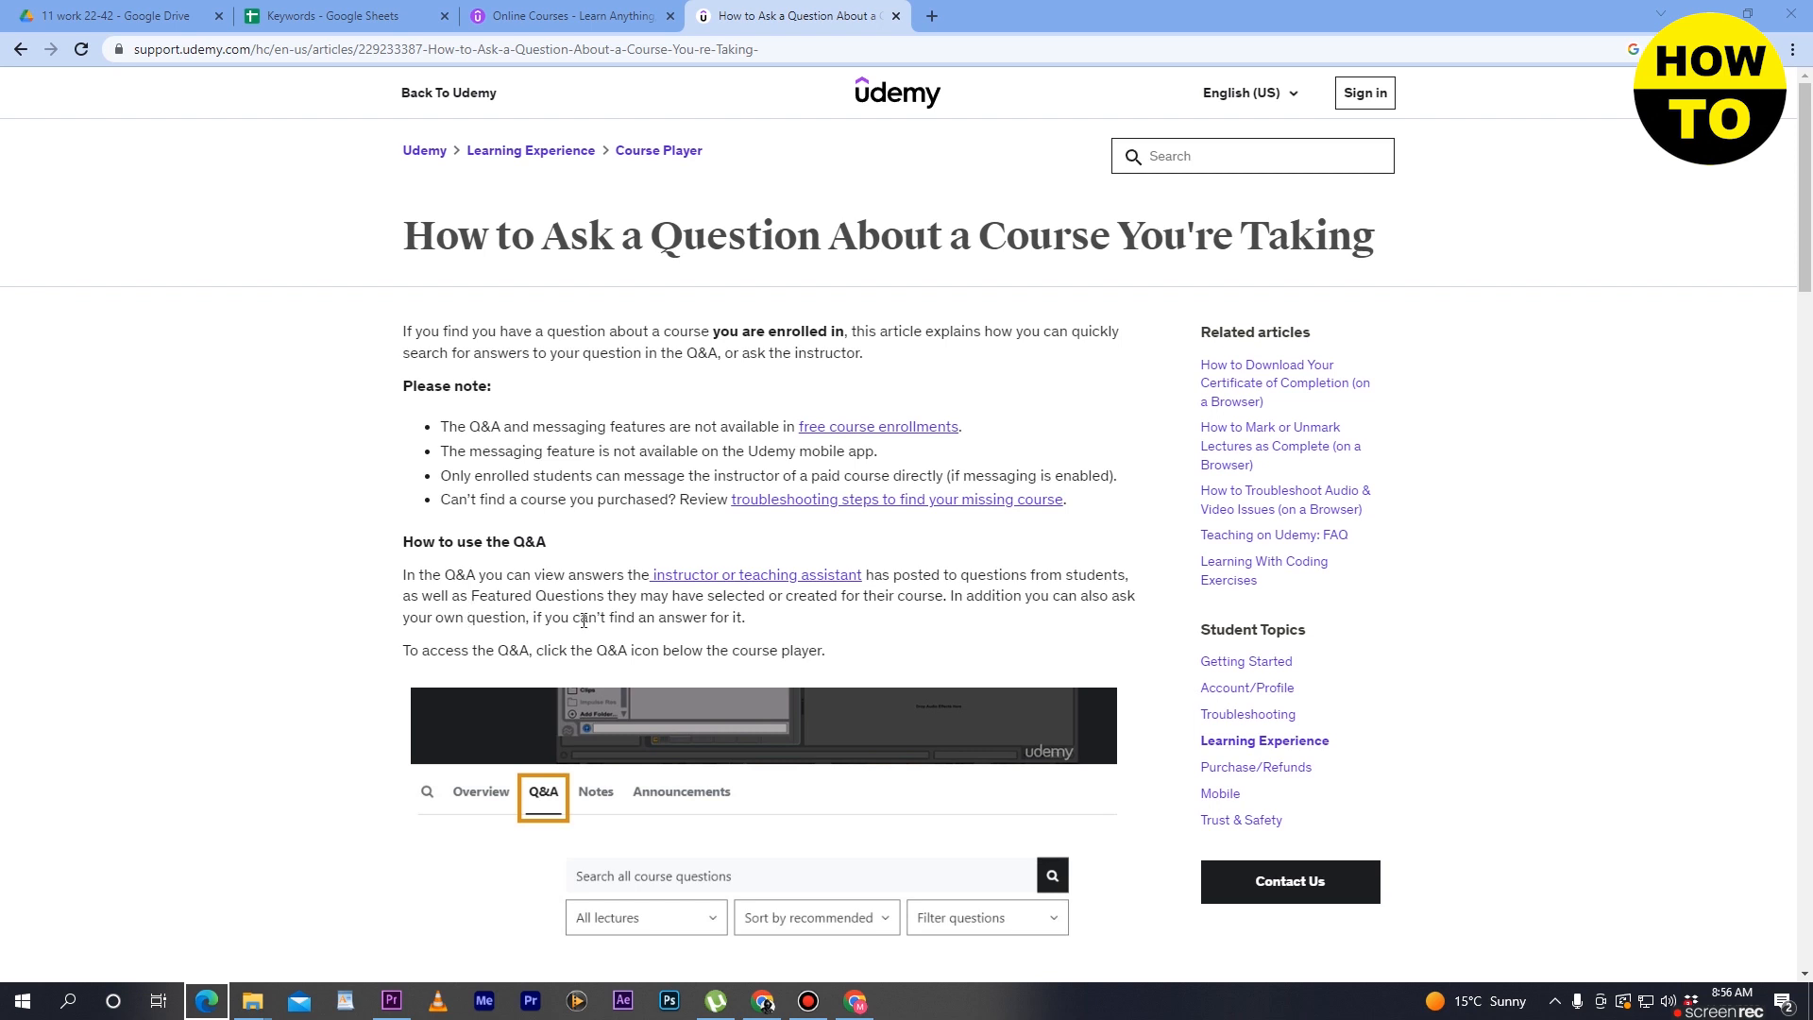
# - Select the paragraph under 'How to use the Q&A' describing what students can view and ask
pyautogui.moveTo(404, 574); pyautogui.dragTo(748, 615)
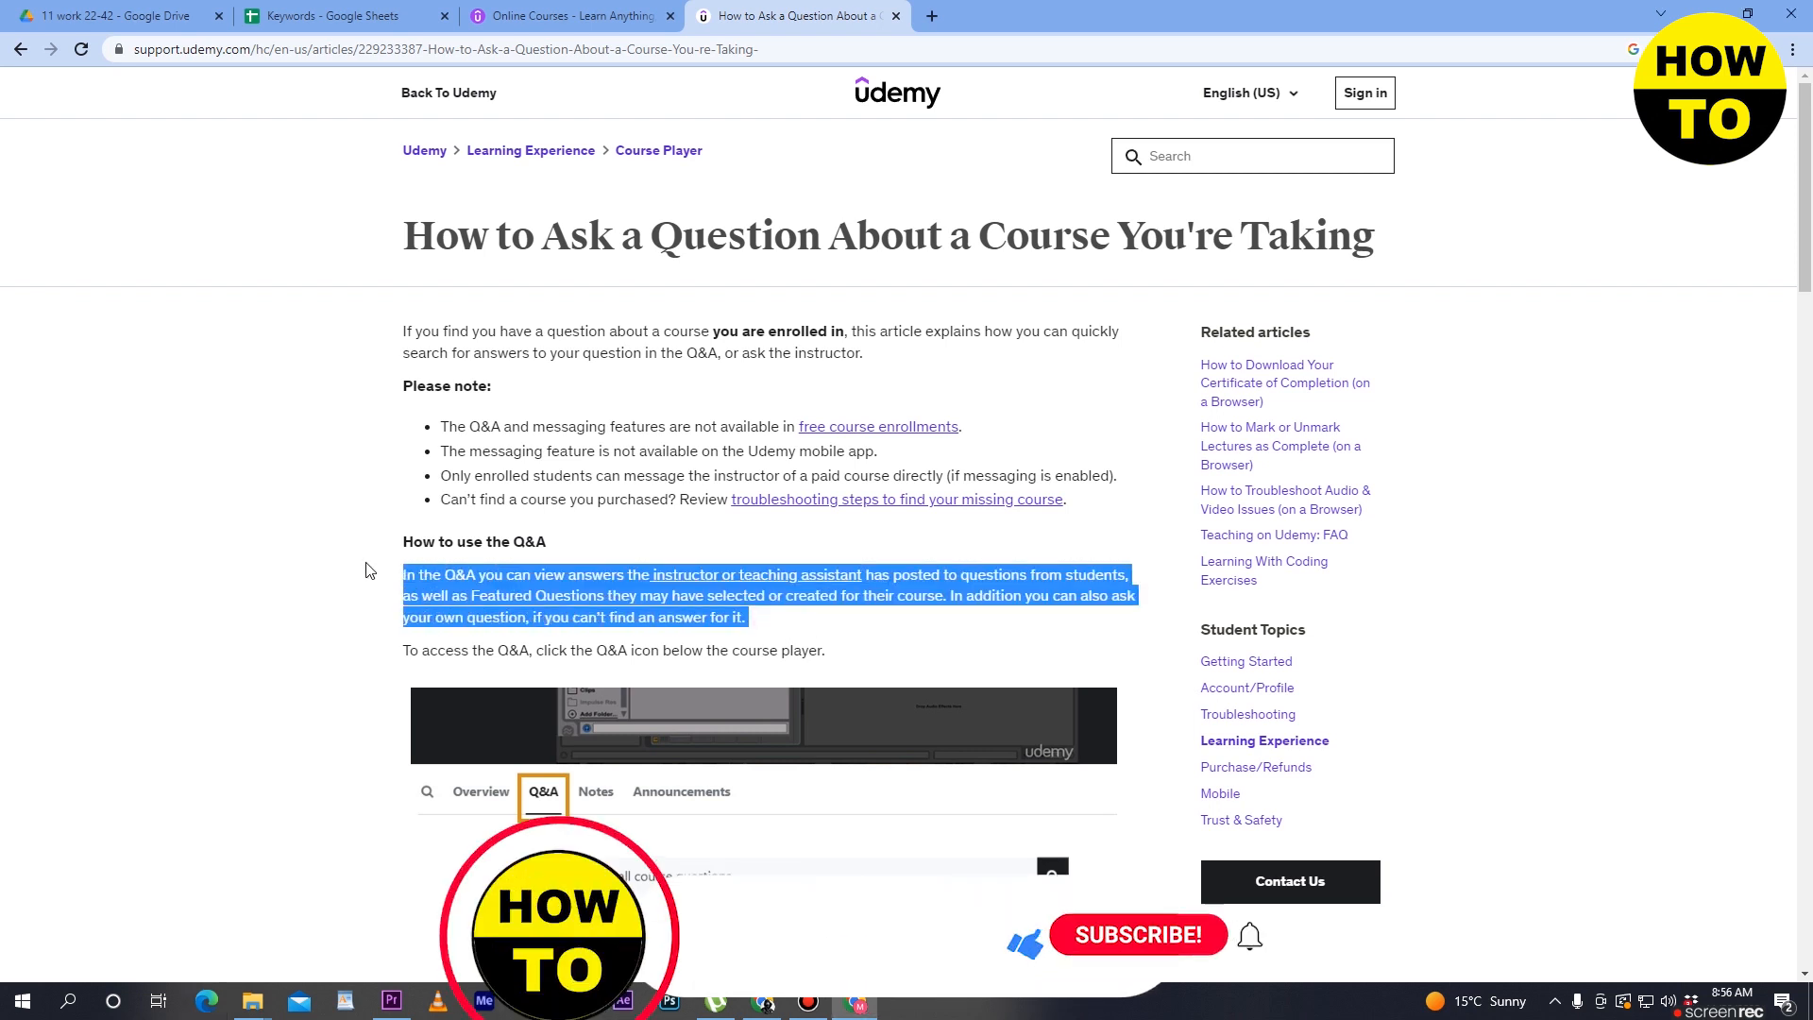
# - Scroll the article down to the 'Search all course questions' step with its filters and submit guidance
pyautogui.scroll(-3)
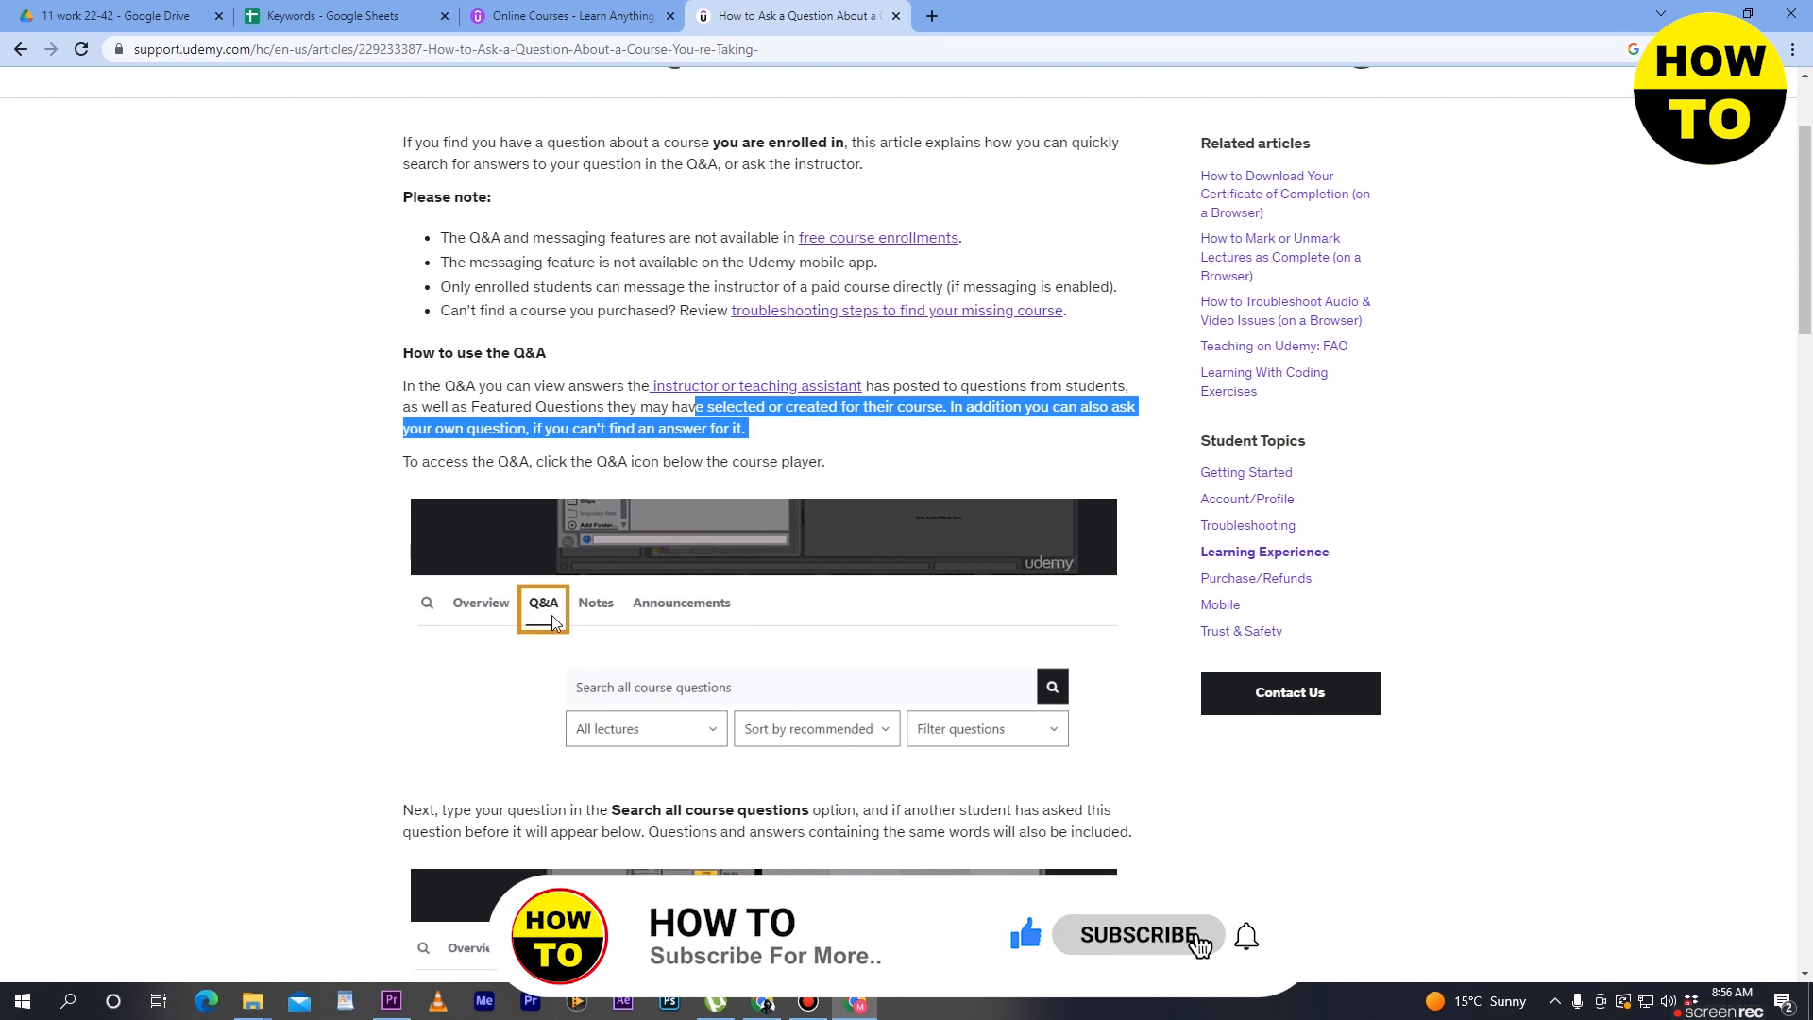
pyautogui.scroll(-3)
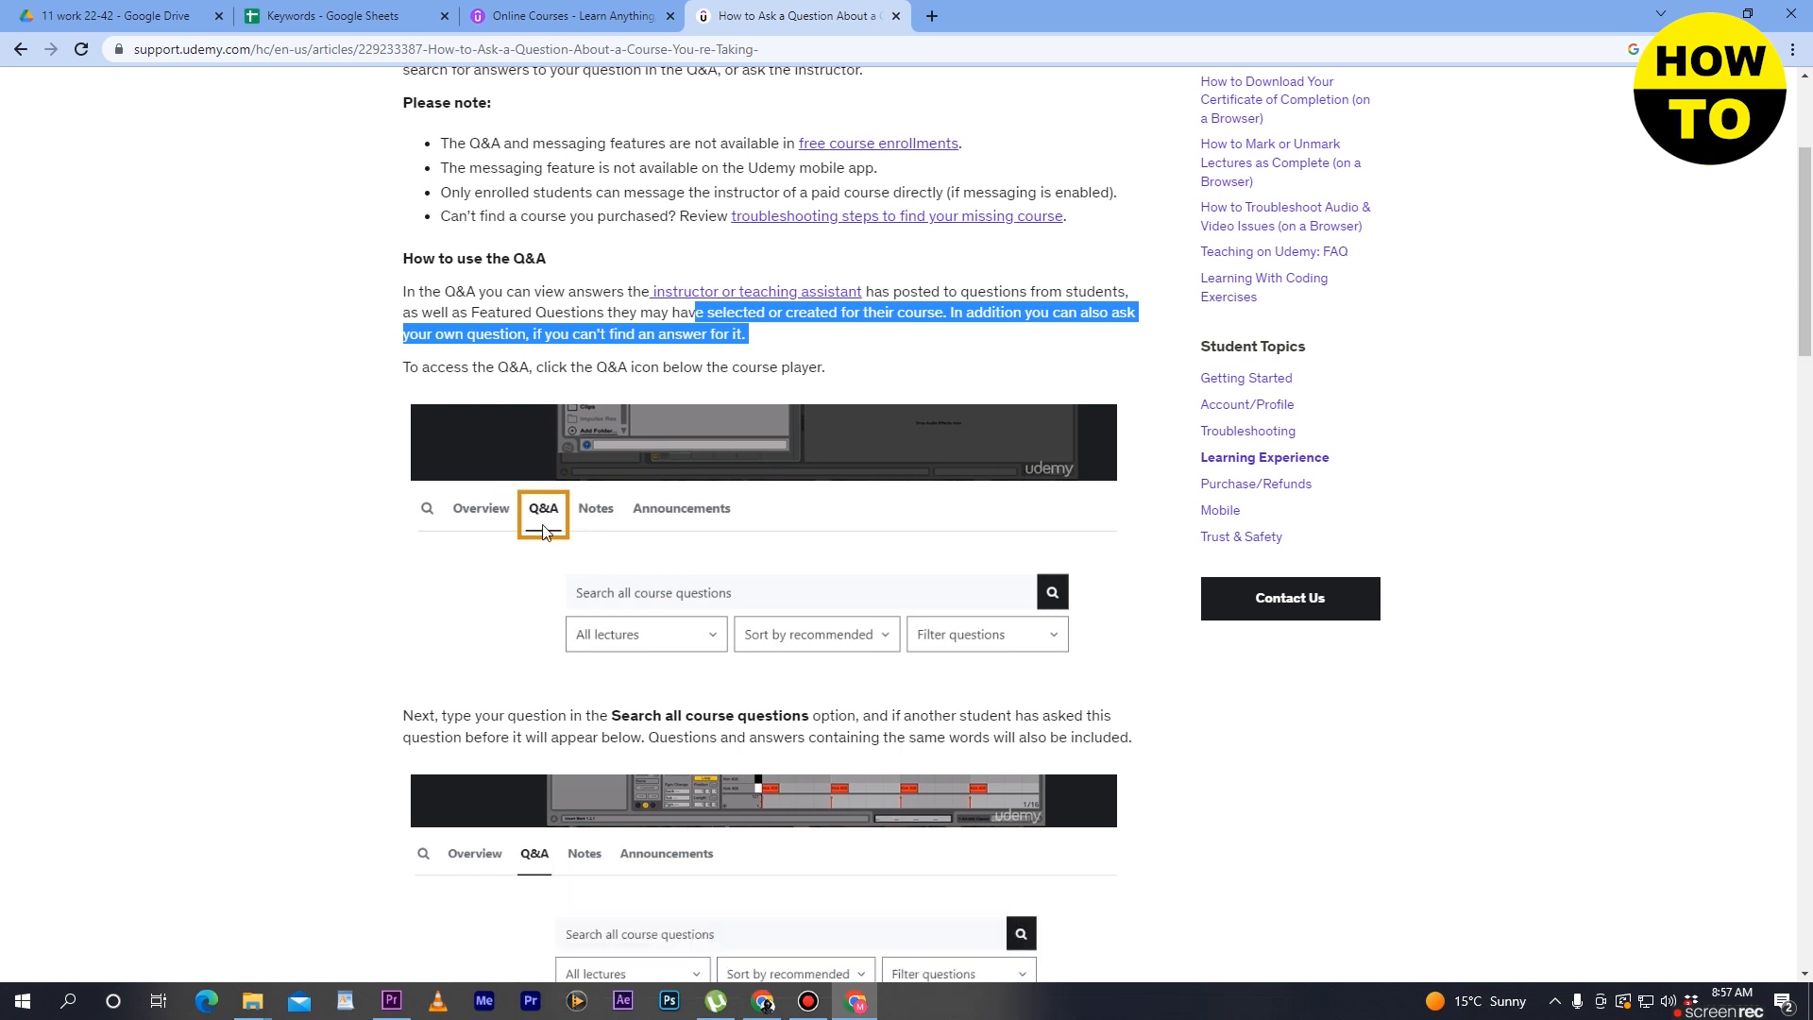
pyautogui.scroll(-3)
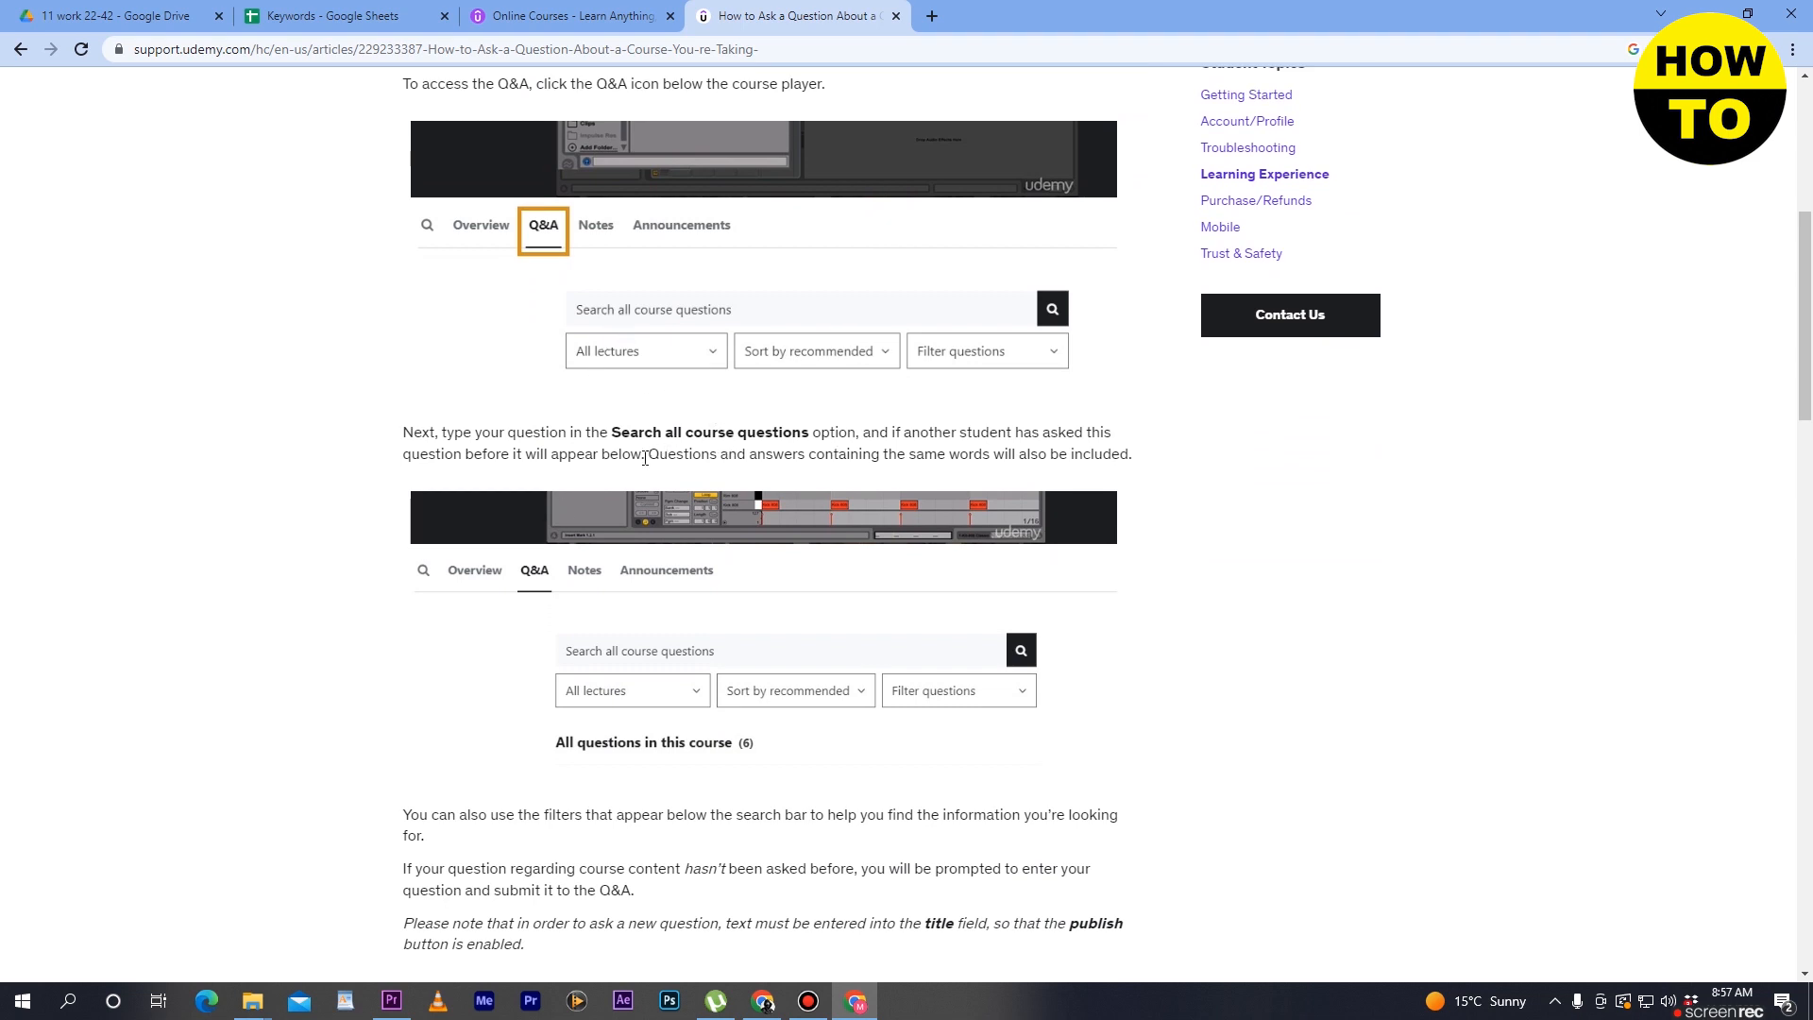
# - Scroll past the Title/Publish question form to the 'Edit or delete a question or comment' section
pyautogui.scroll(-3)
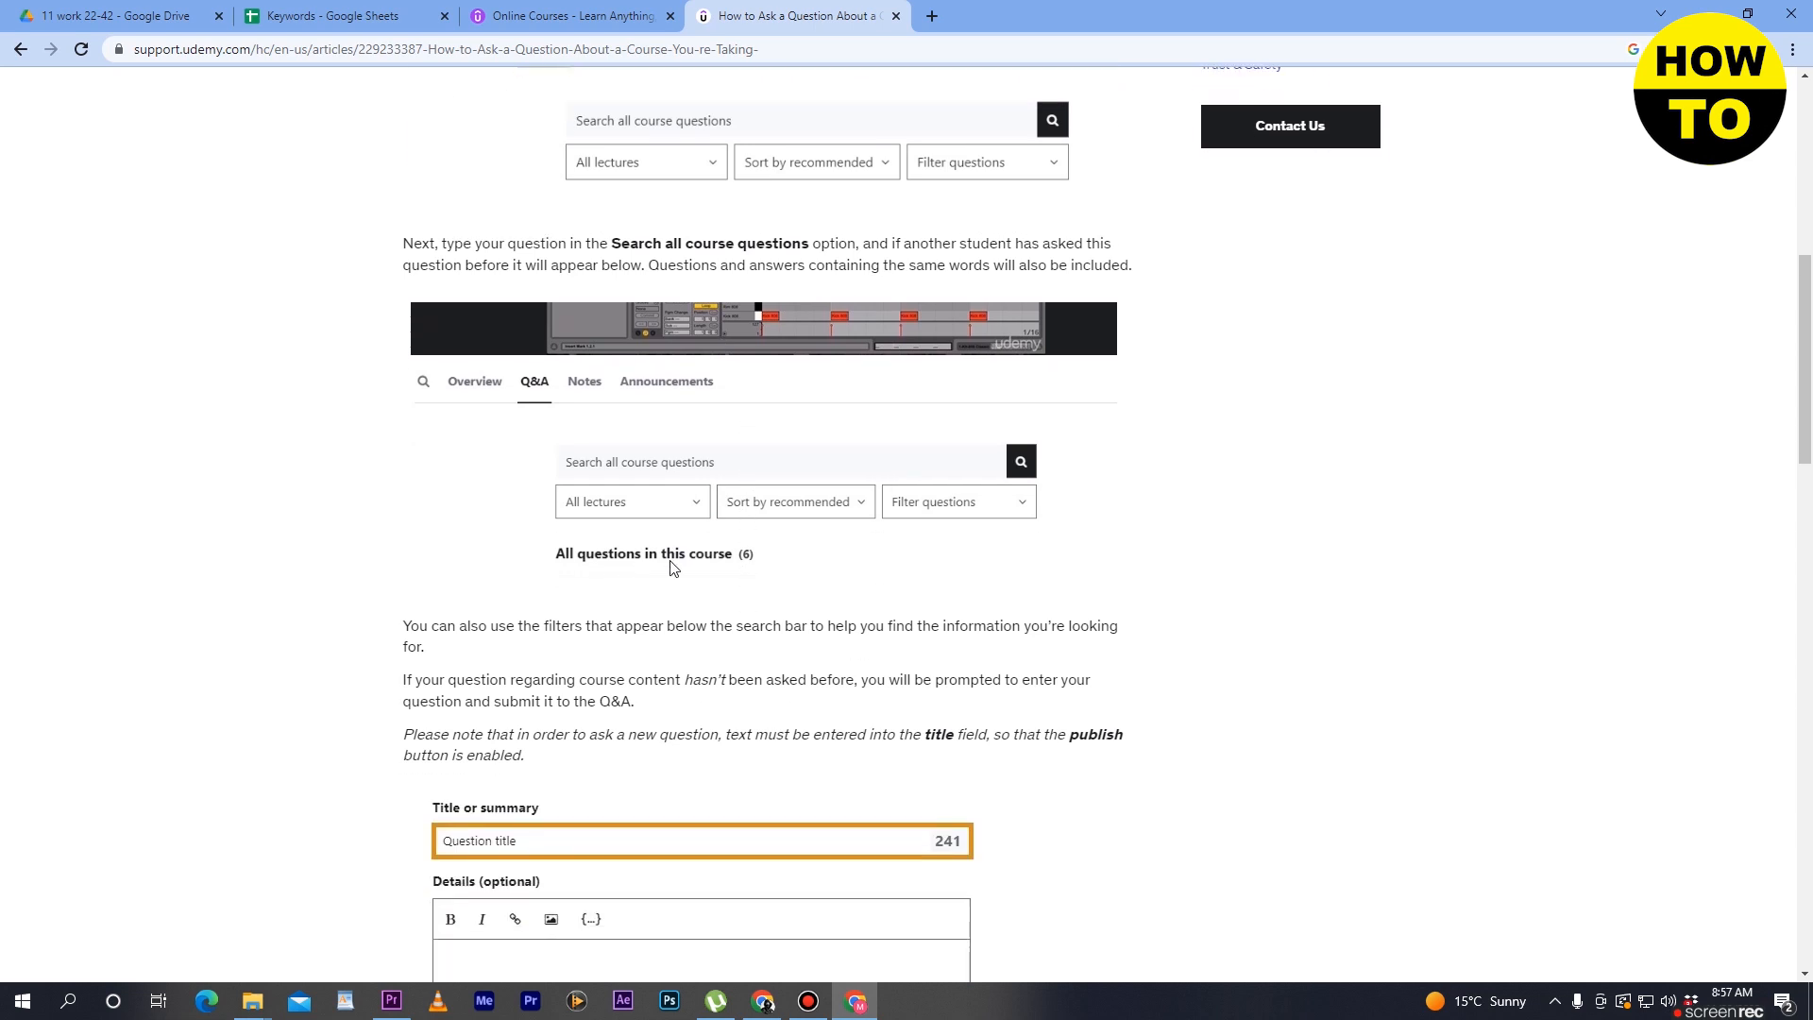
pyautogui.scroll(-3)
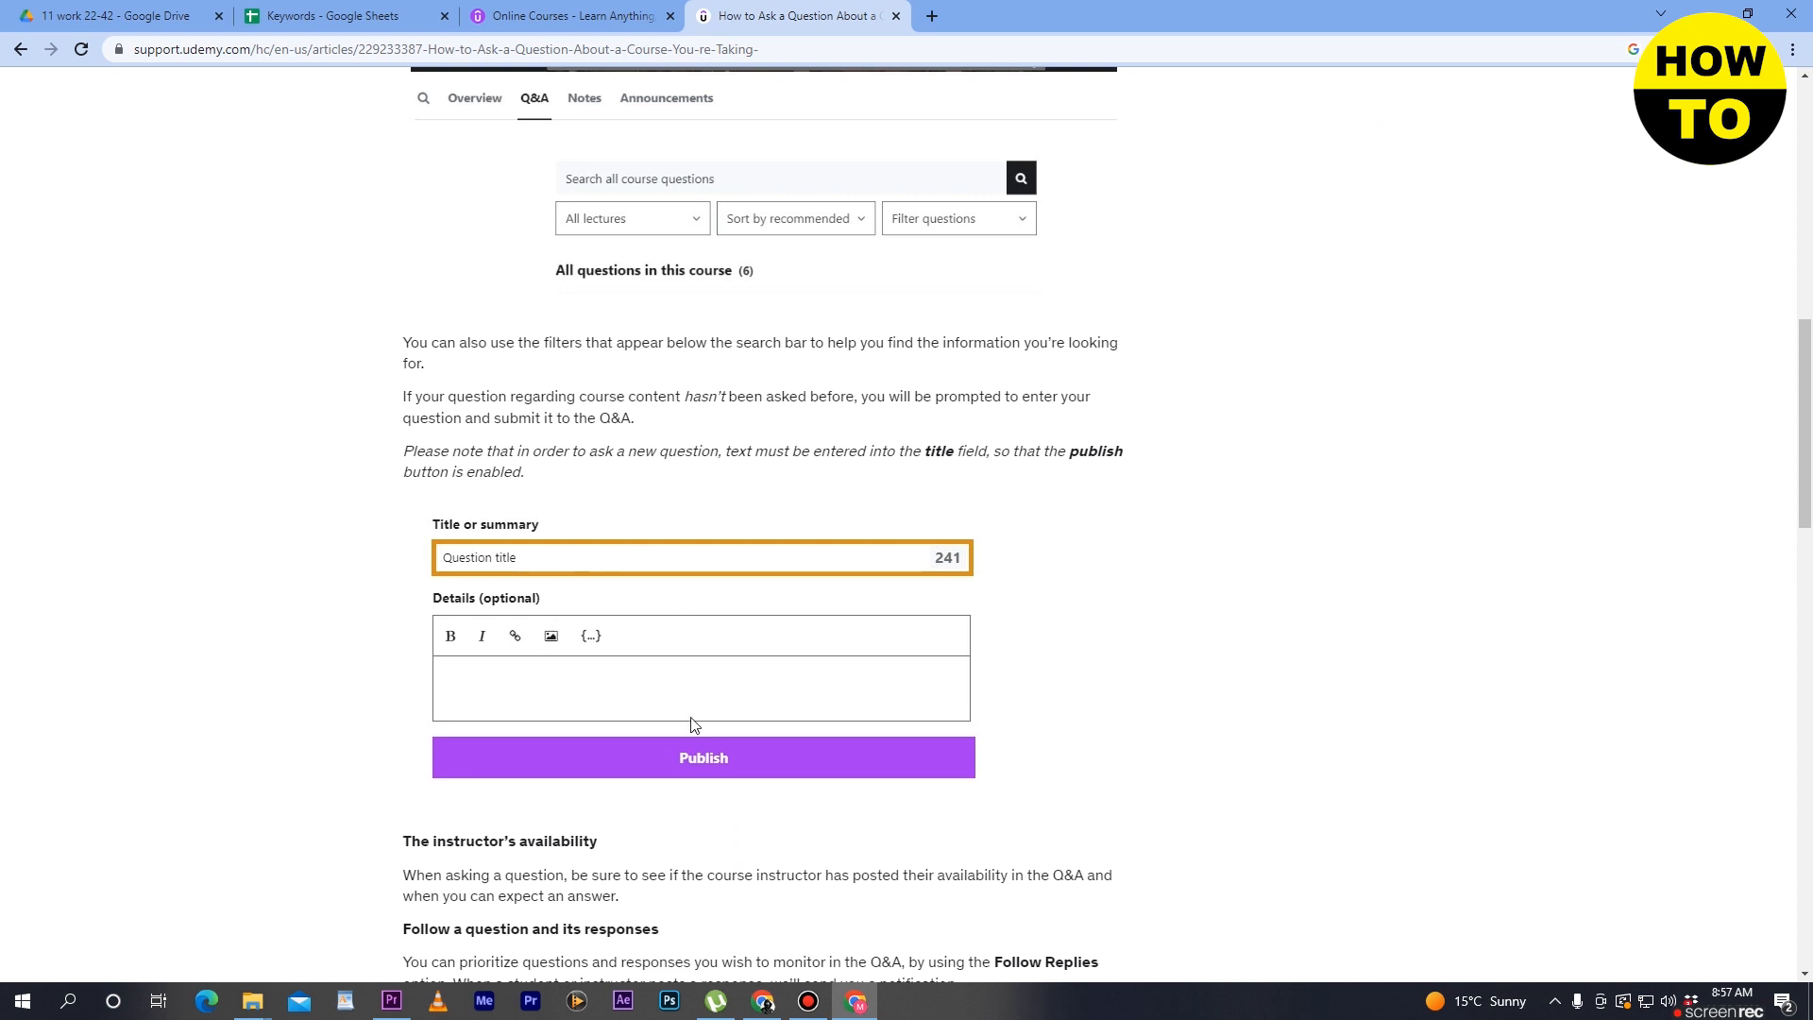
pyautogui.scroll(-3)
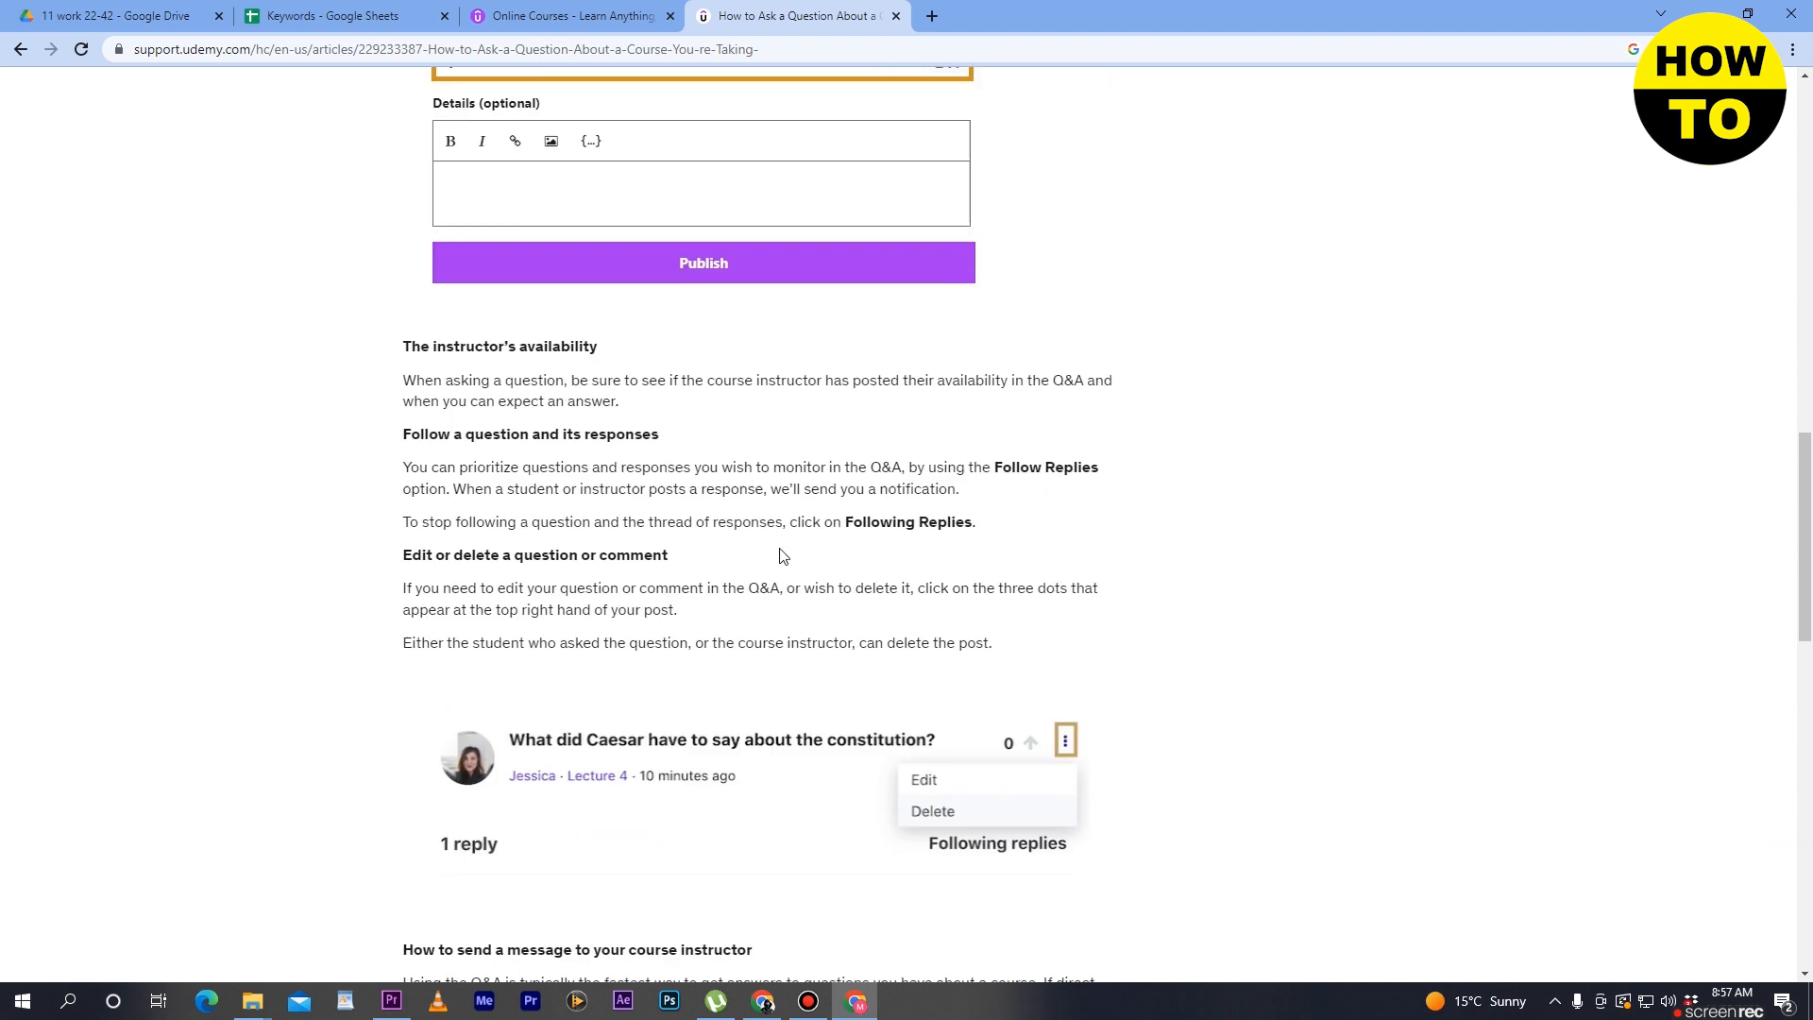
pyautogui.scroll(-3)
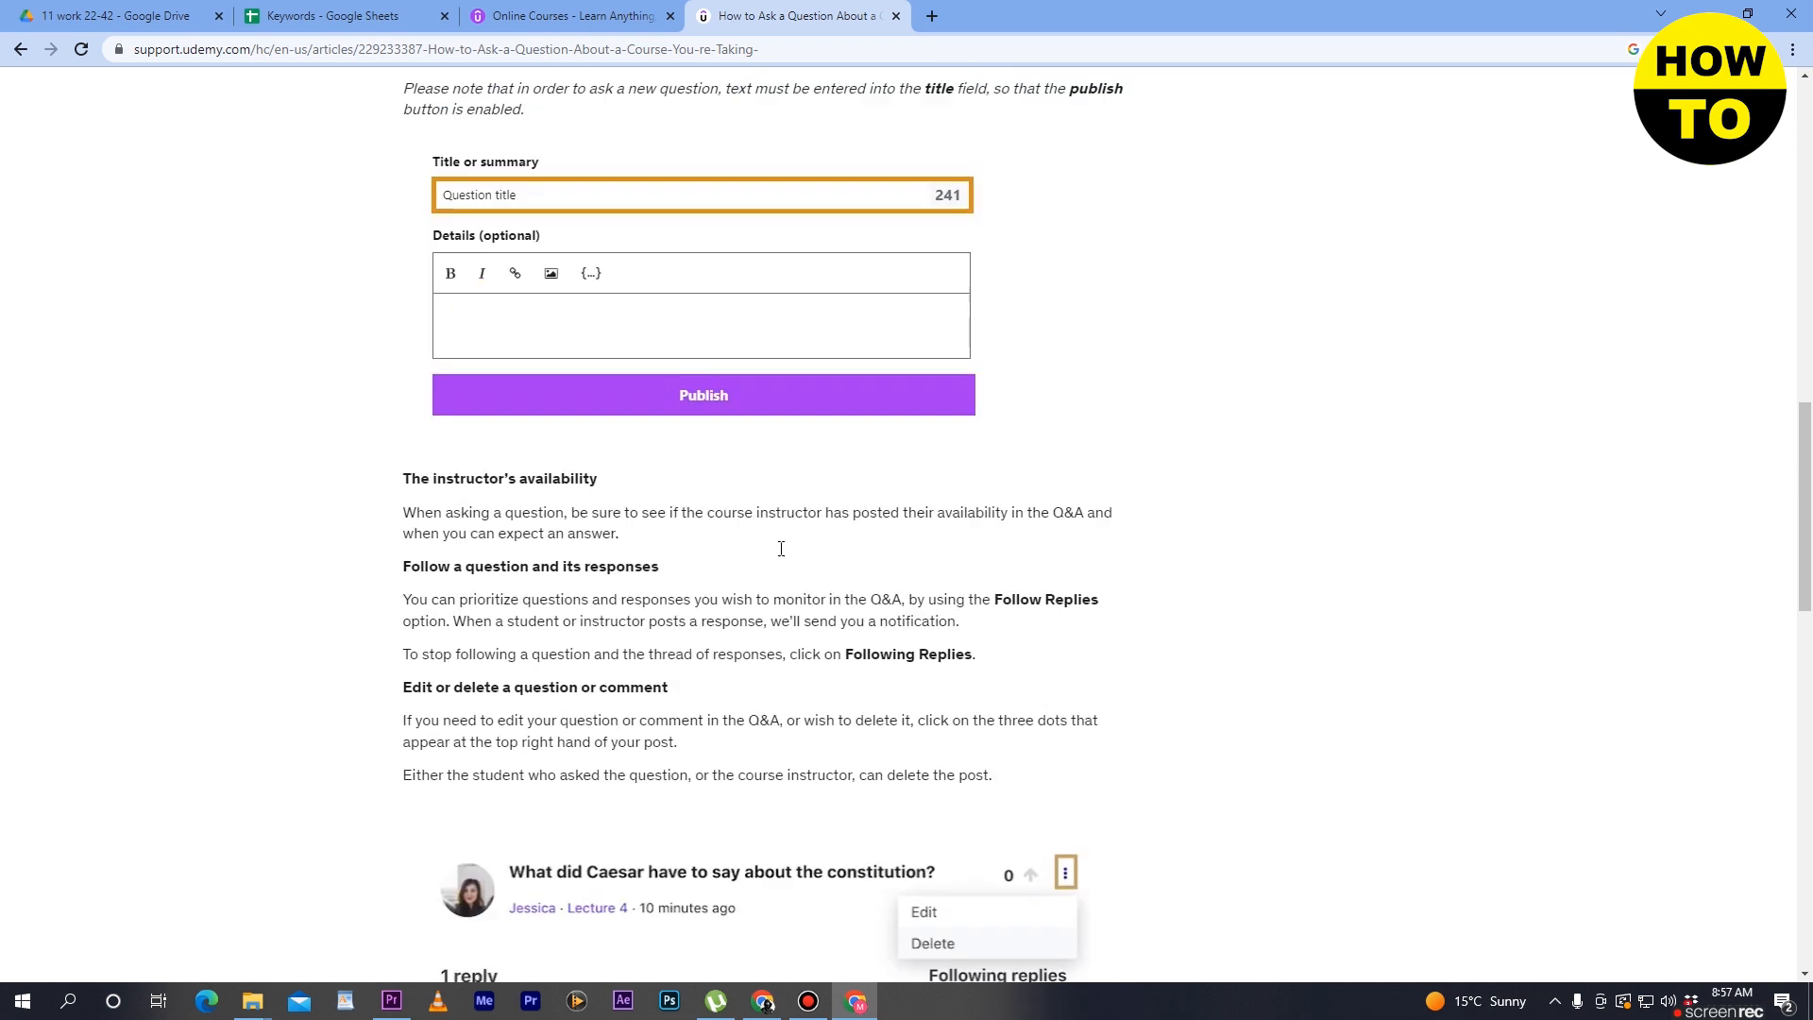